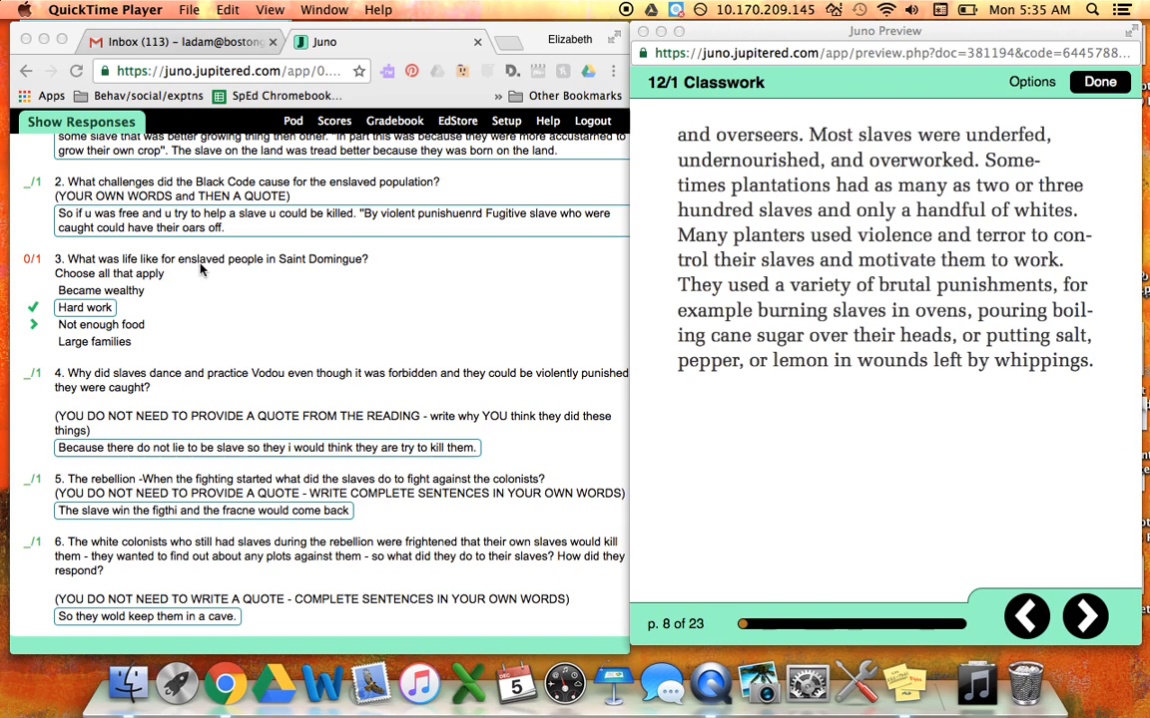
{"action": "mouse_move", "coordinate": [287, 269]}
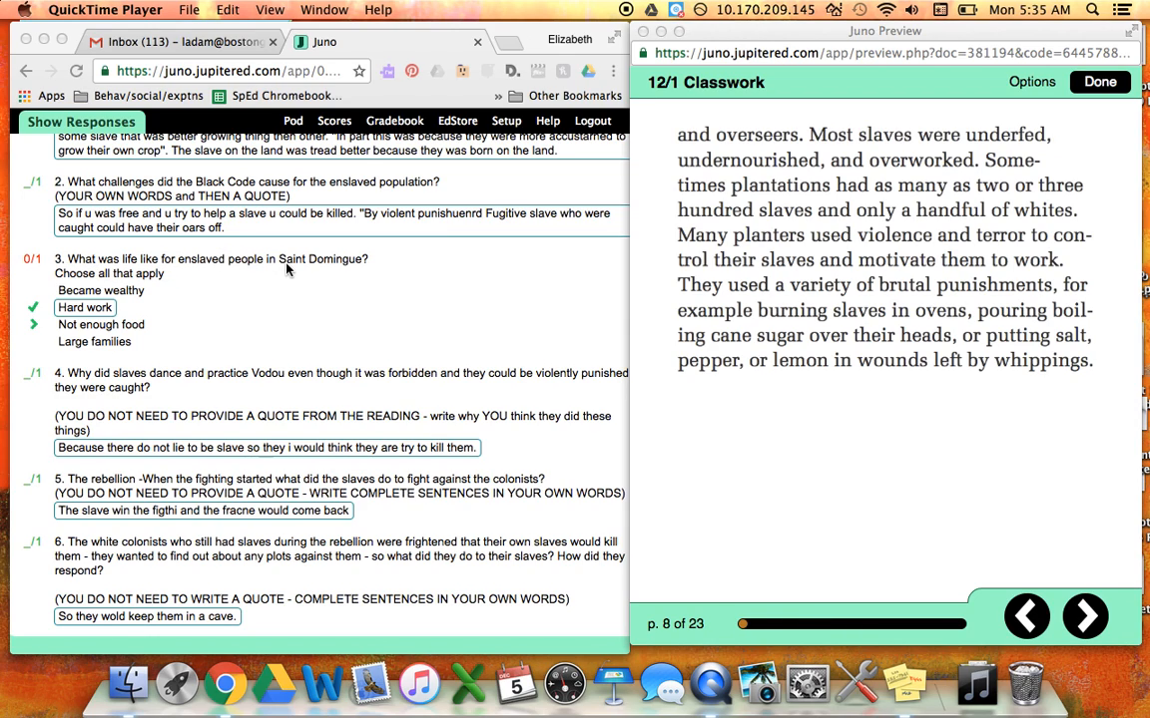
{"action": "mouse_move", "coordinate": [336, 272]}
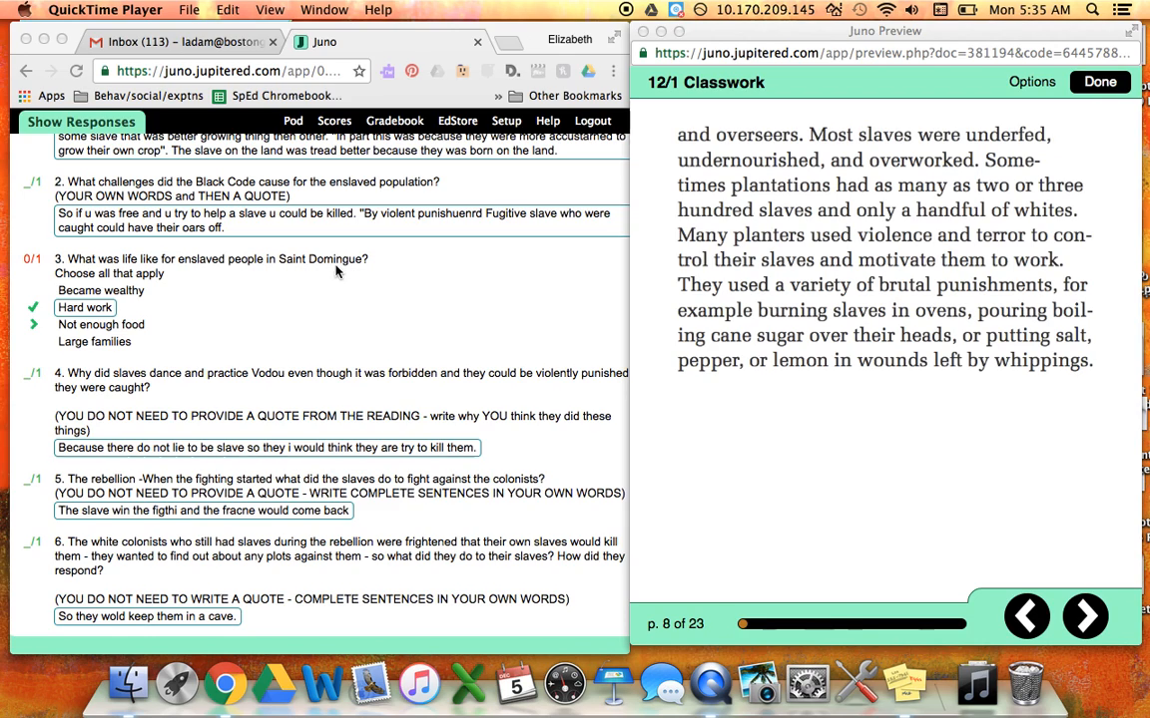
{"action": "mouse_move", "coordinate": [71, 300]}
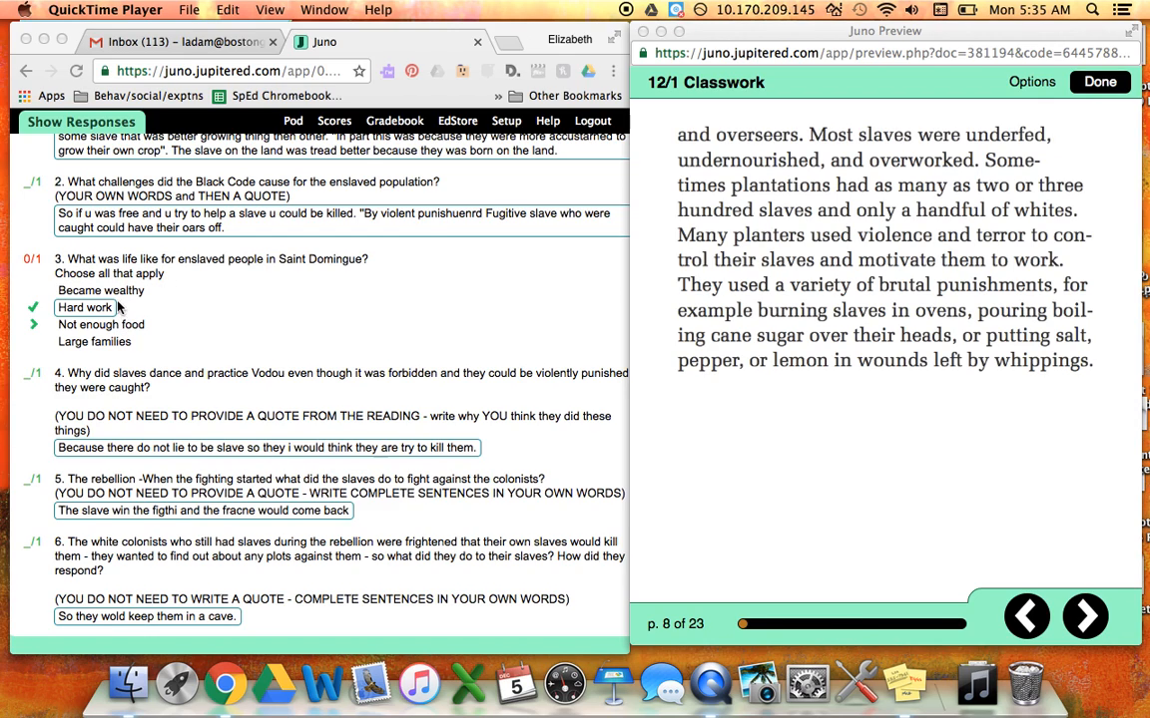
{"action": "mouse_move", "coordinate": [111, 341]}
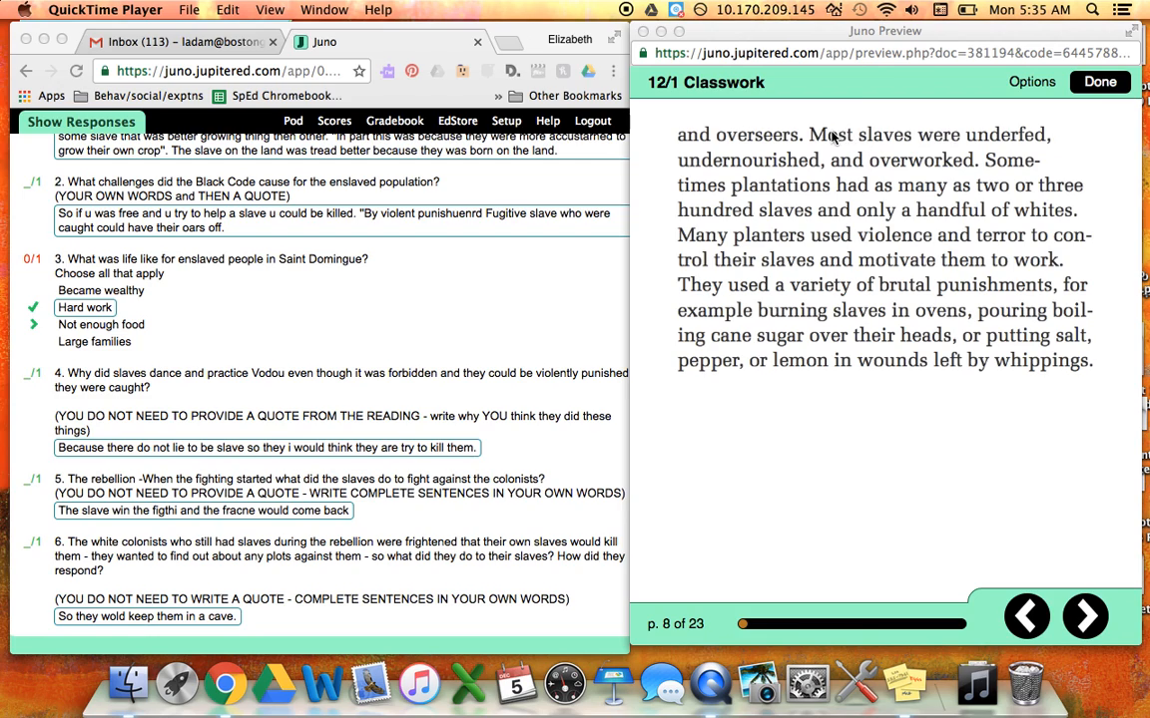
{"action": "mouse_move", "coordinate": [711, 226]}
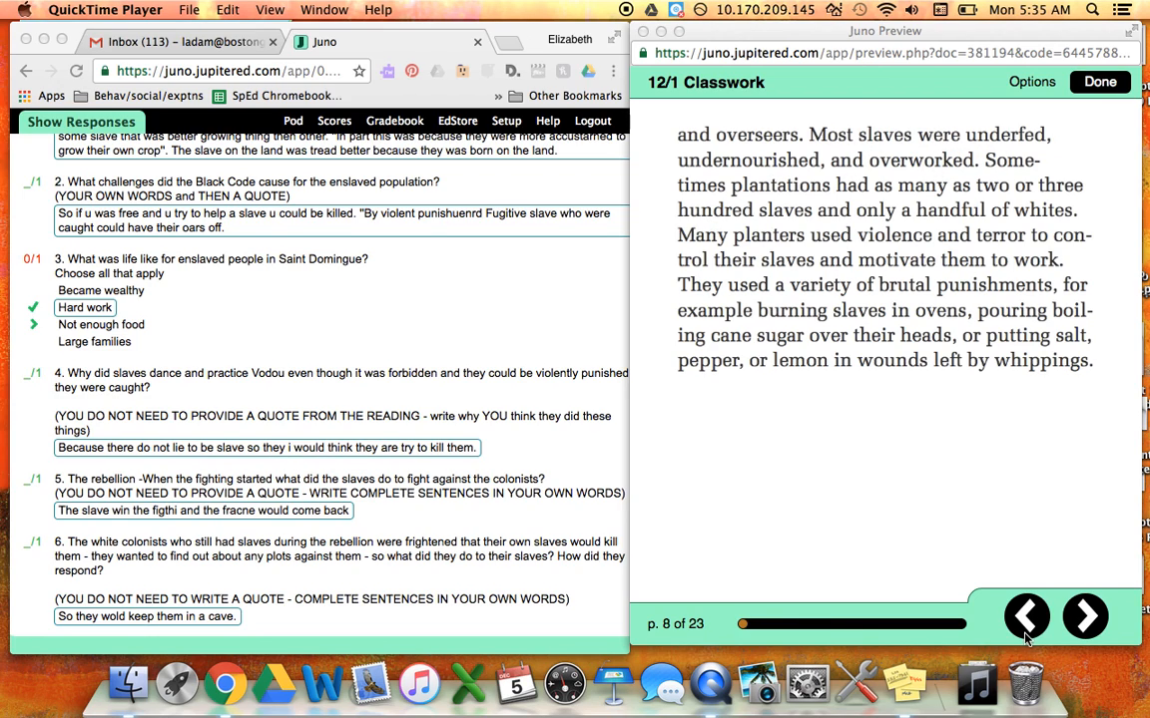
Page back through the Juno reading to page 2 of 23, on enslaved people's daily life
{"action": "left_click", "coordinate": [1025, 616]}
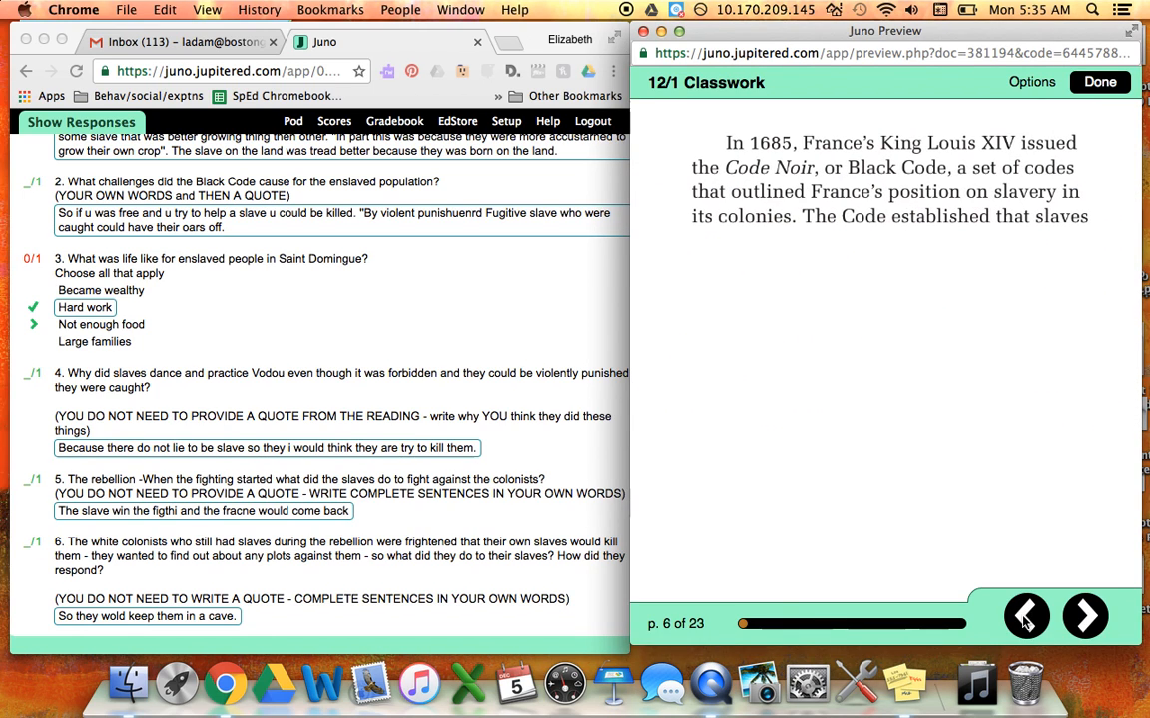
{"action": "left_click", "coordinate": [1027, 617]}
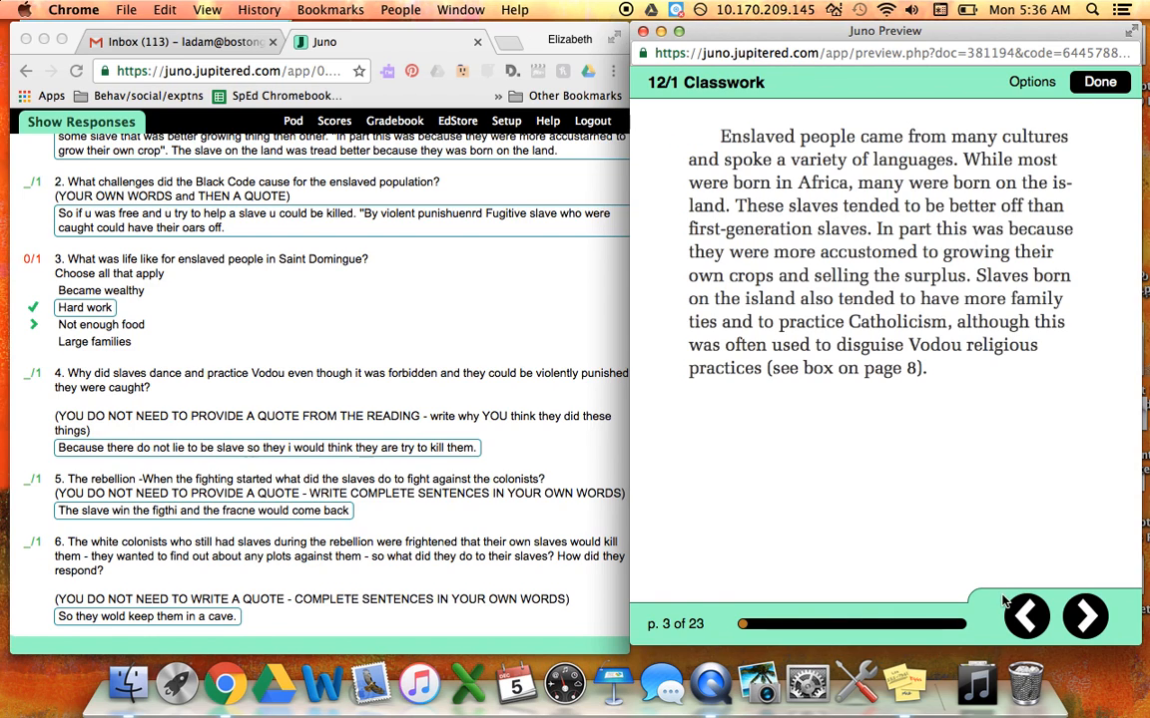
{"action": "left_click", "coordinate": [1027, 615]}
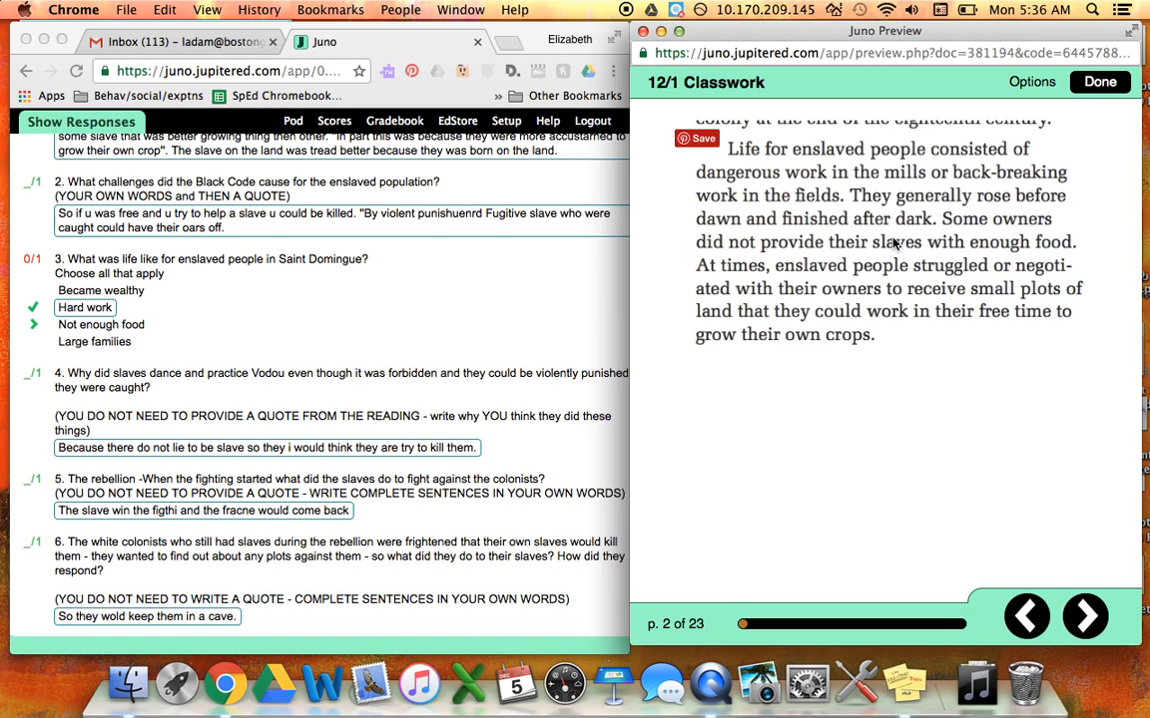
{"action": "mouse_move", "coordinate": [980, 257]}
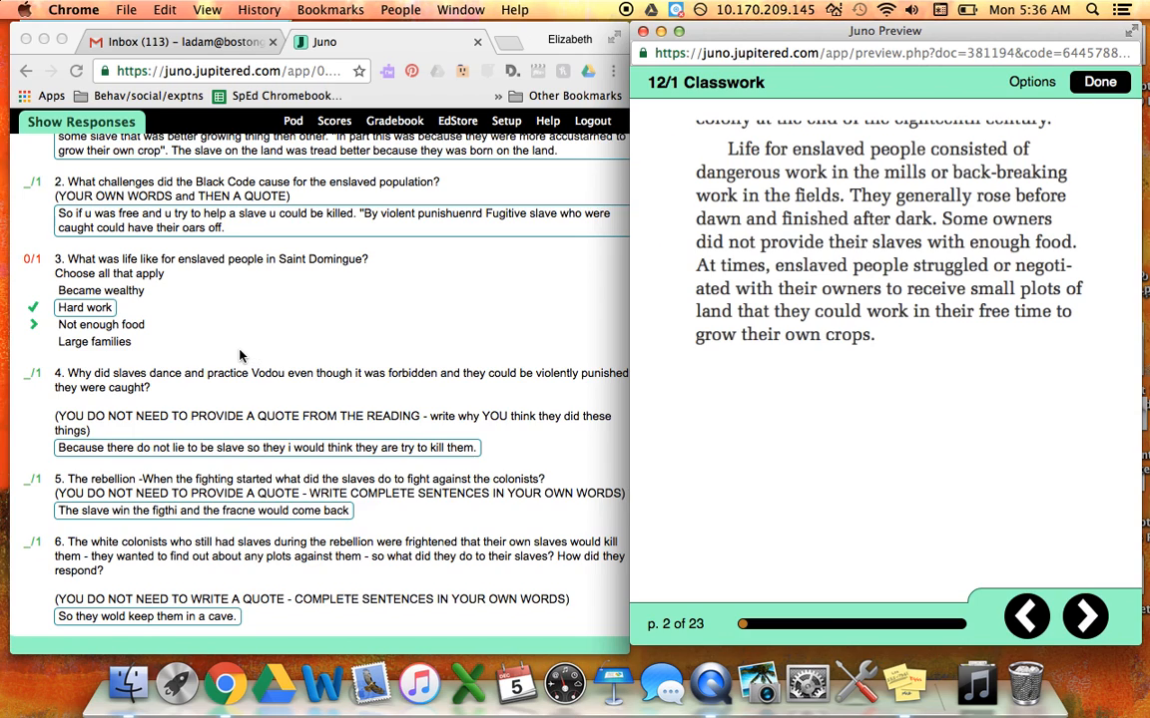
{"action": "mouse_move", "coordinate": [253, 334]}
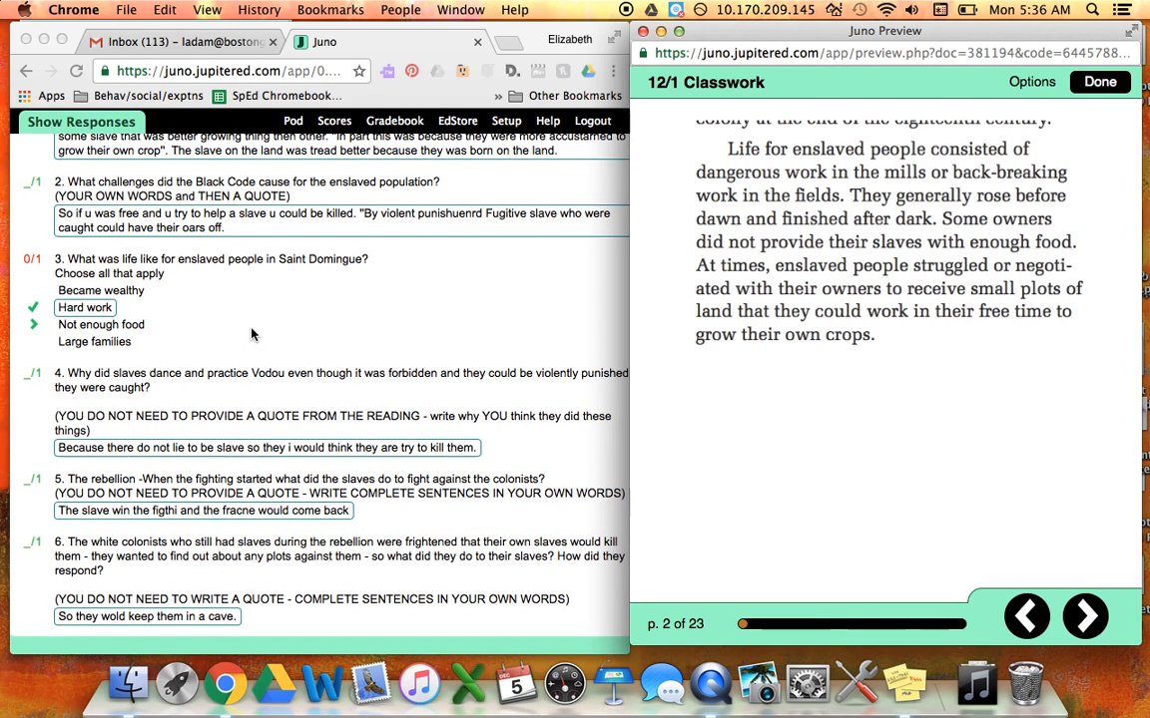
{"action": "mouse_move", "coordinate": [261, 339]}
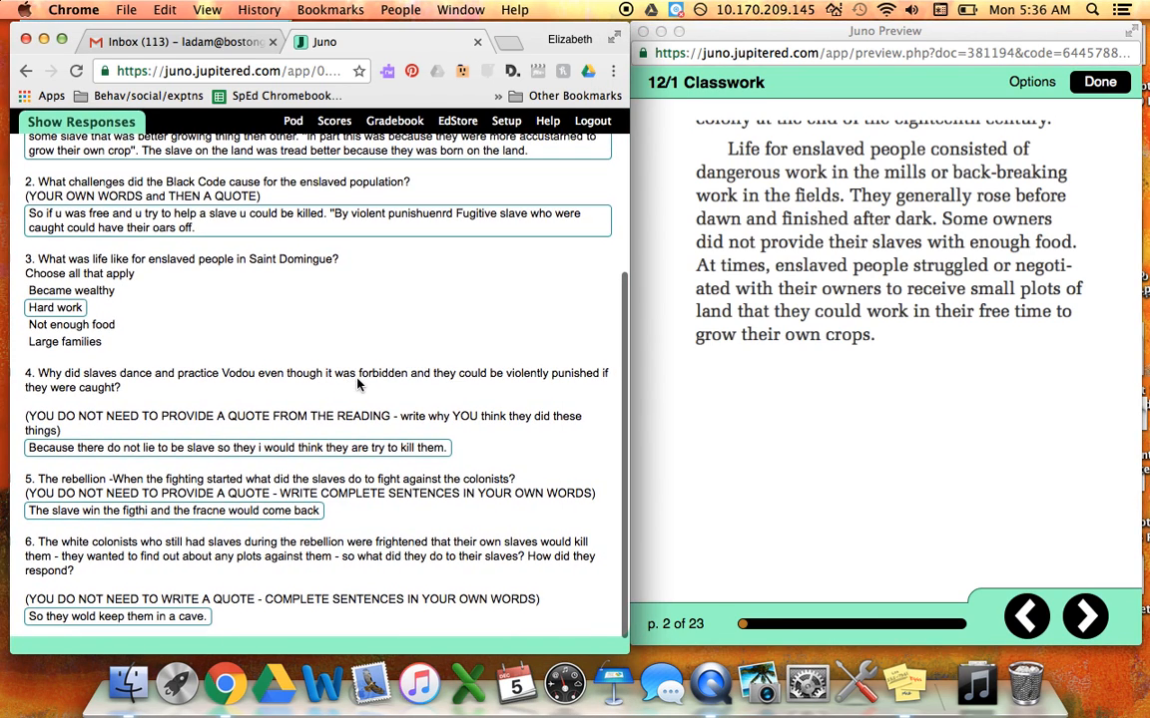
{"action": "left_click", "coordinate": [80, 121]}
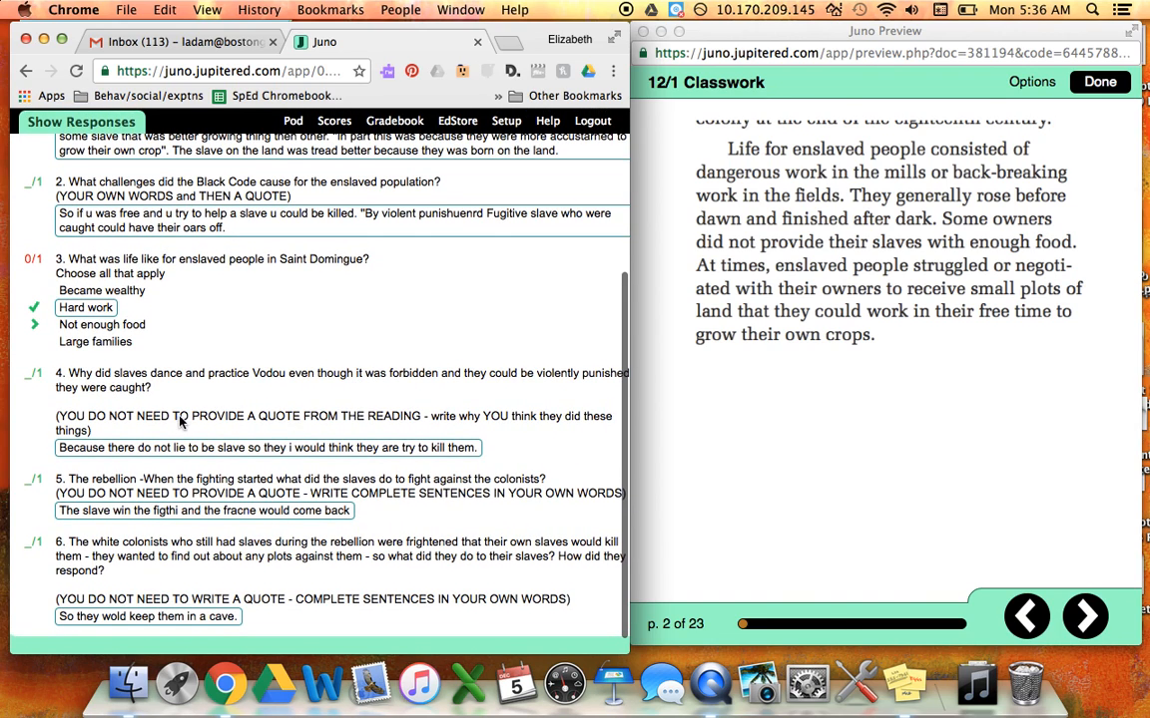
{"action": "mouse_move", "coordinate": [95, 457]}
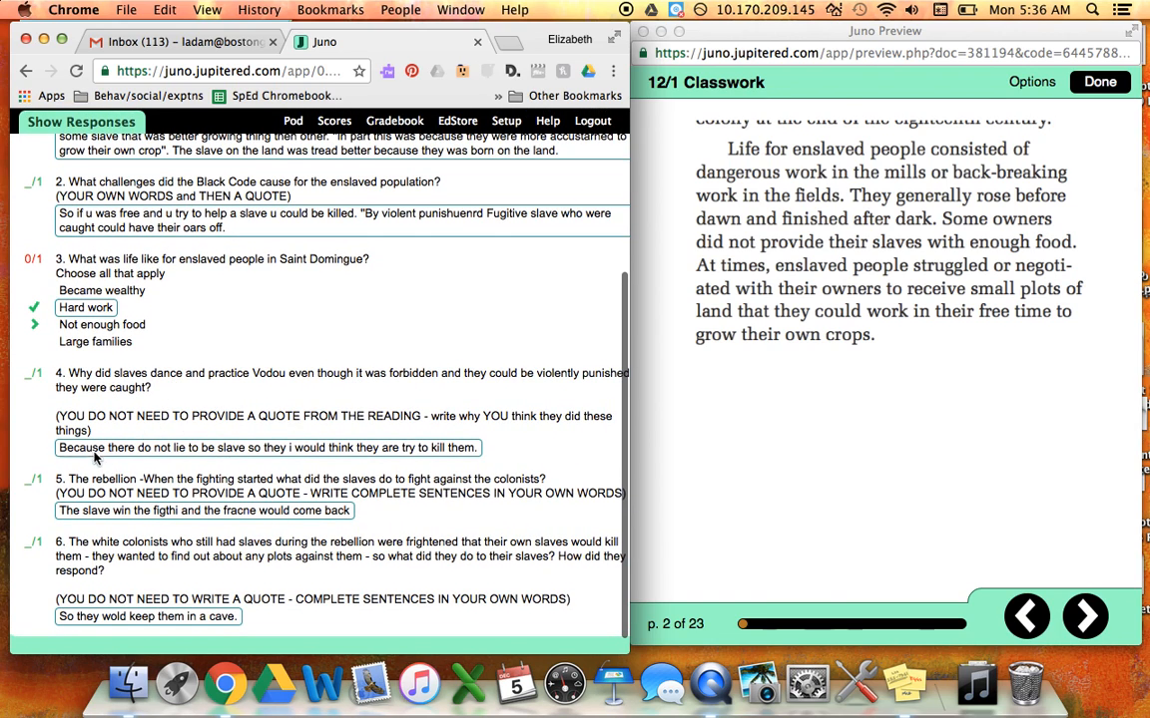
{"action": "mouse_move", "coordinate": [192, 458]}
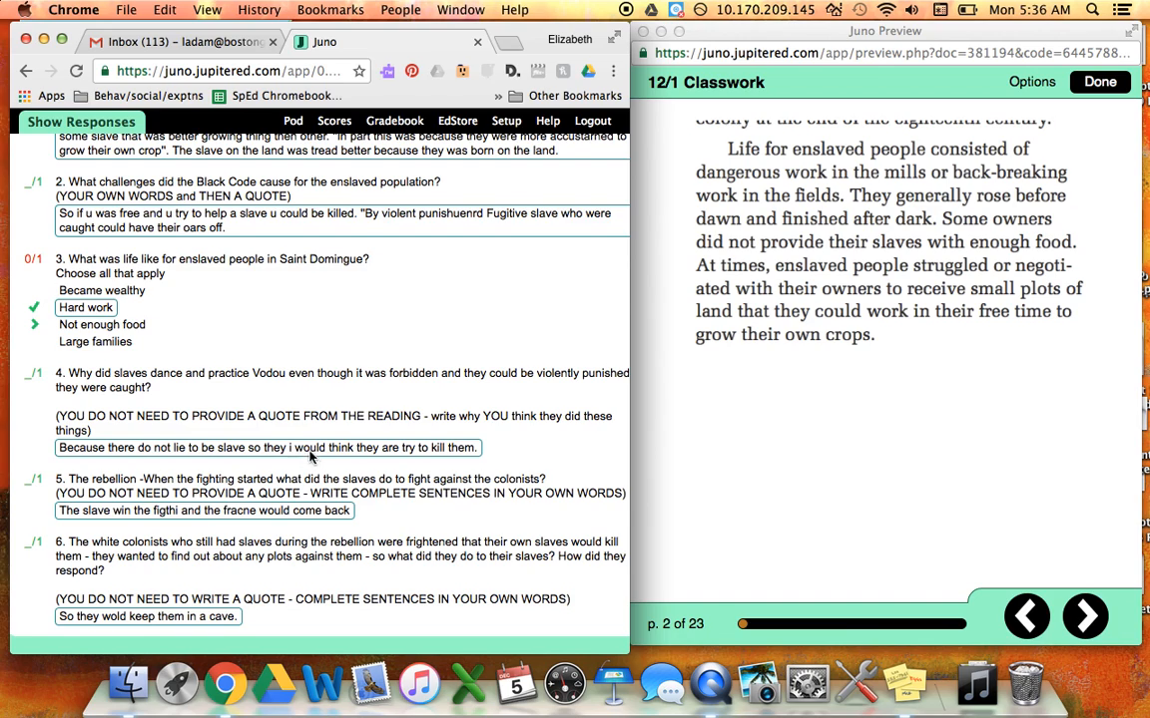
{"action": "mouse_move", "coordinate": [379, 462]}
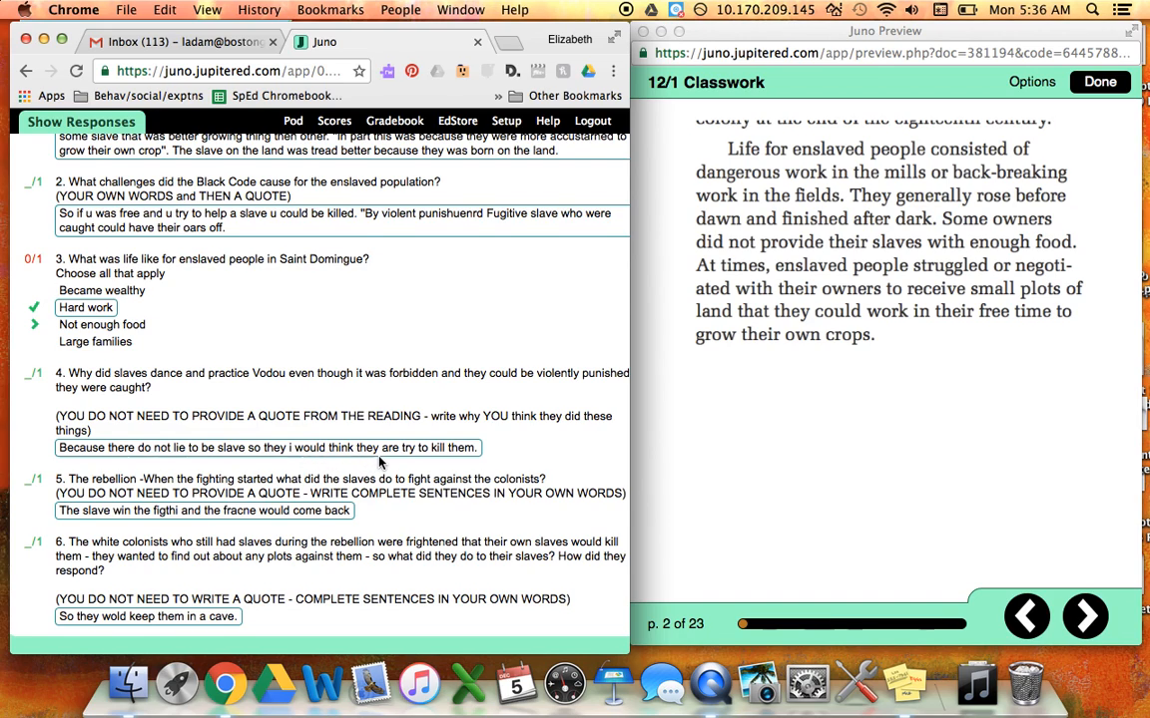
{"action": "mouse_move", "coordinate": [464, 463]}
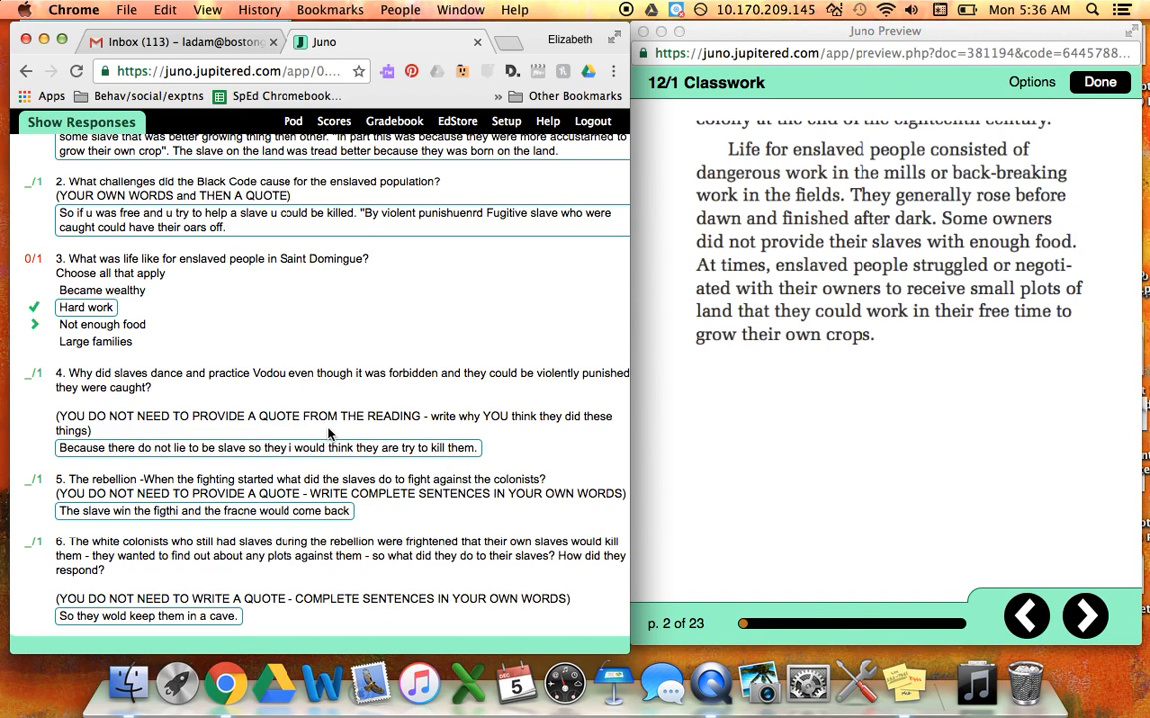
{"action": "mouse_move", "coordinate": [317, 421]}
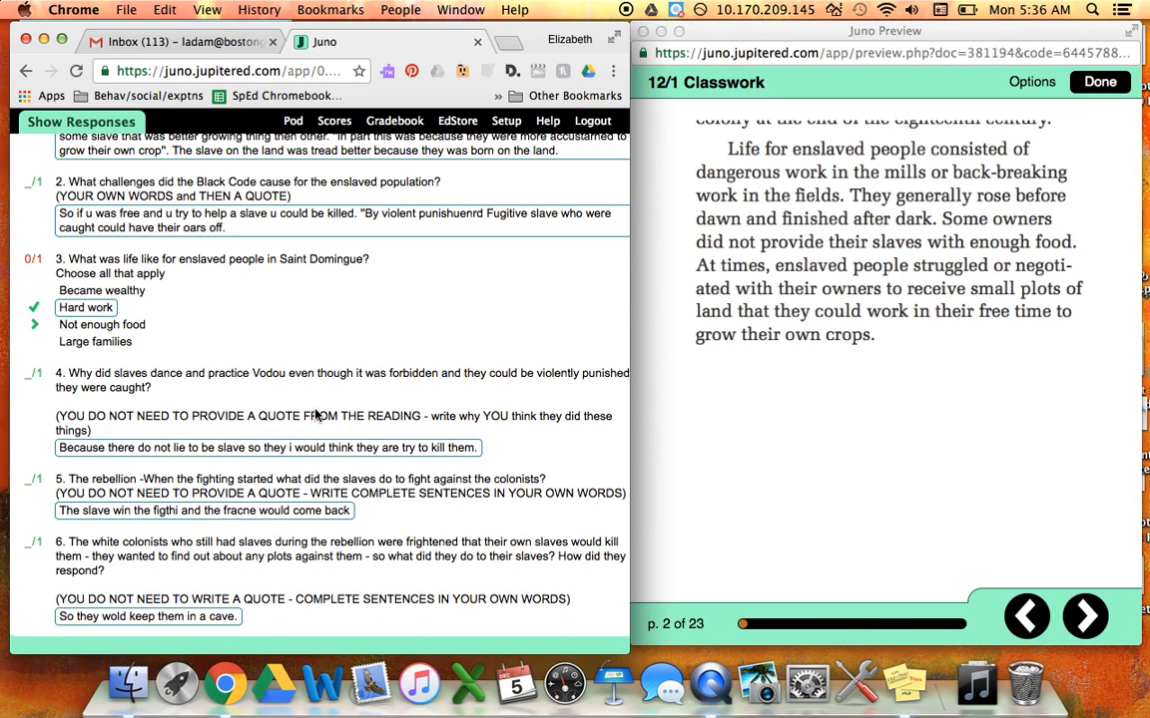
{"action": "mouse_move", "coordinate": [300, 399]}
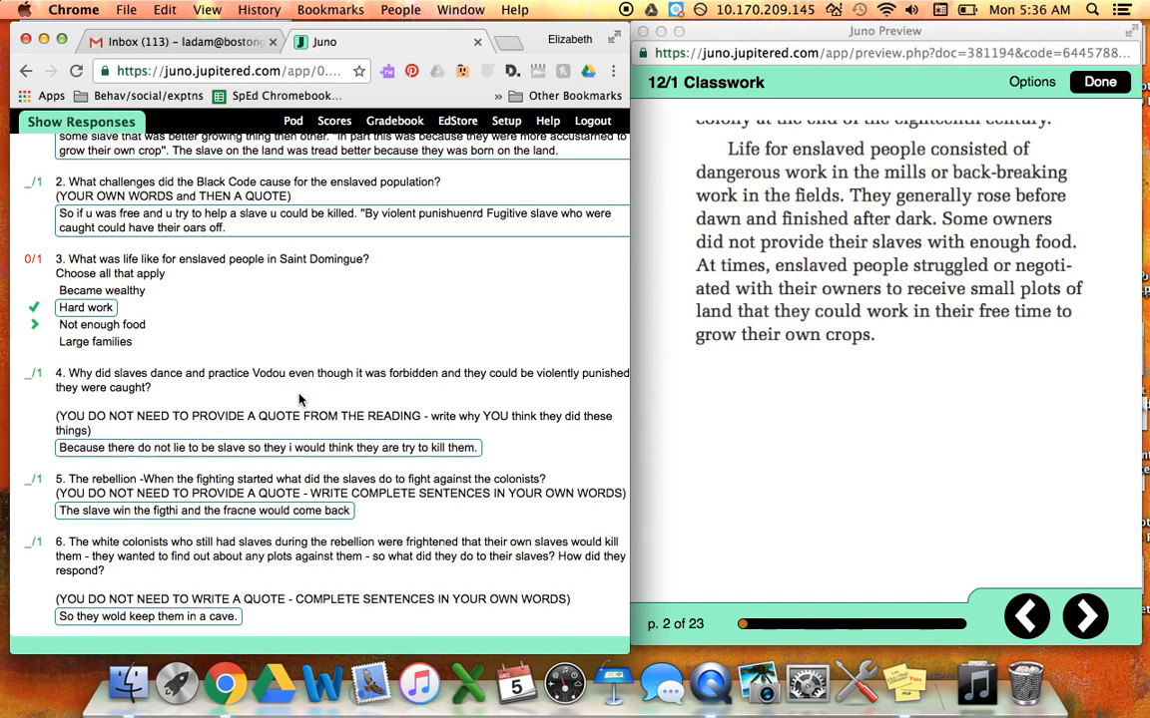